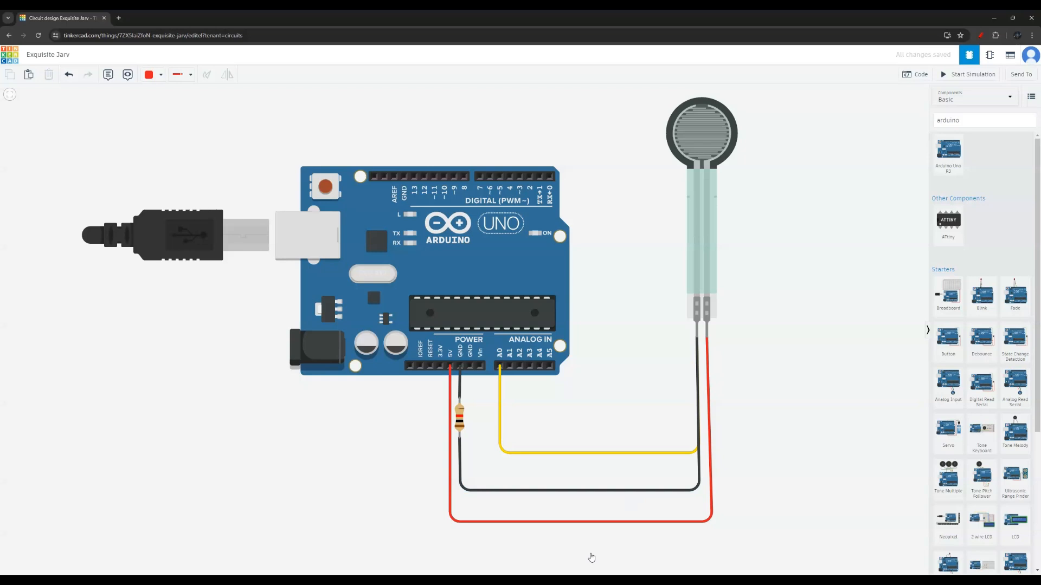
mouse_move(601, 531)
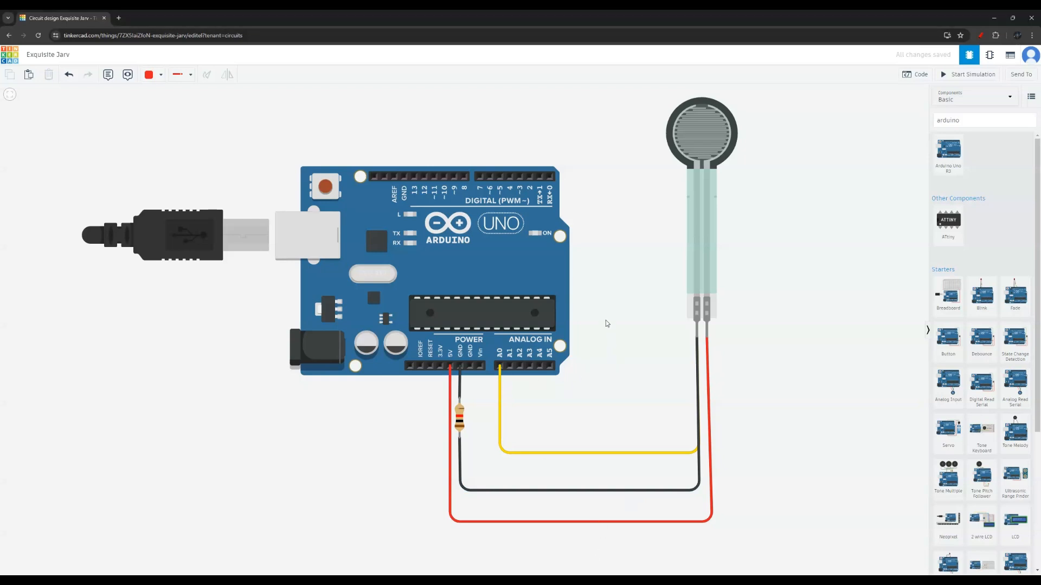
mouse_move(423, 259)
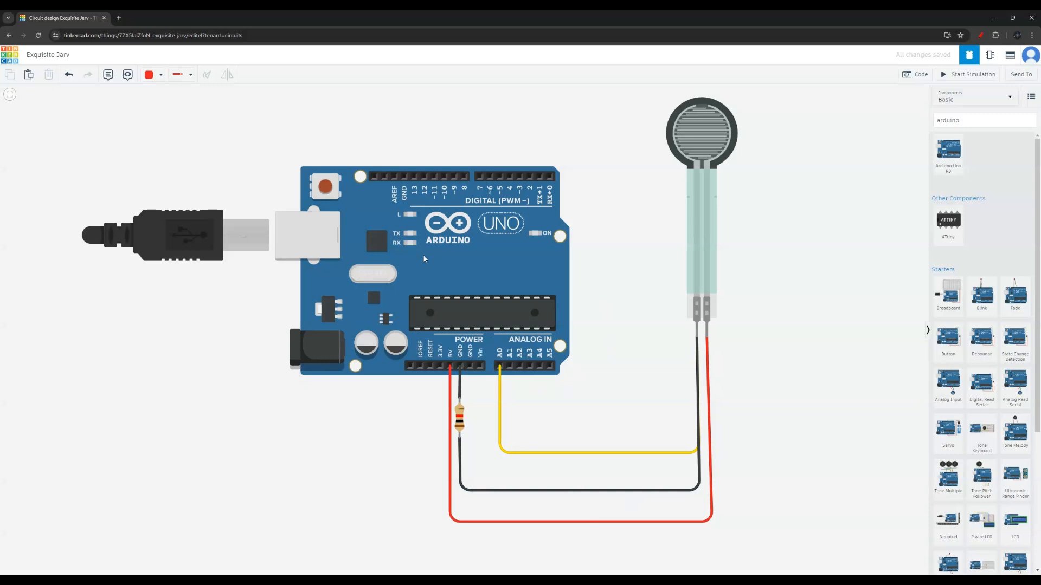
mouse_move(385, 223)
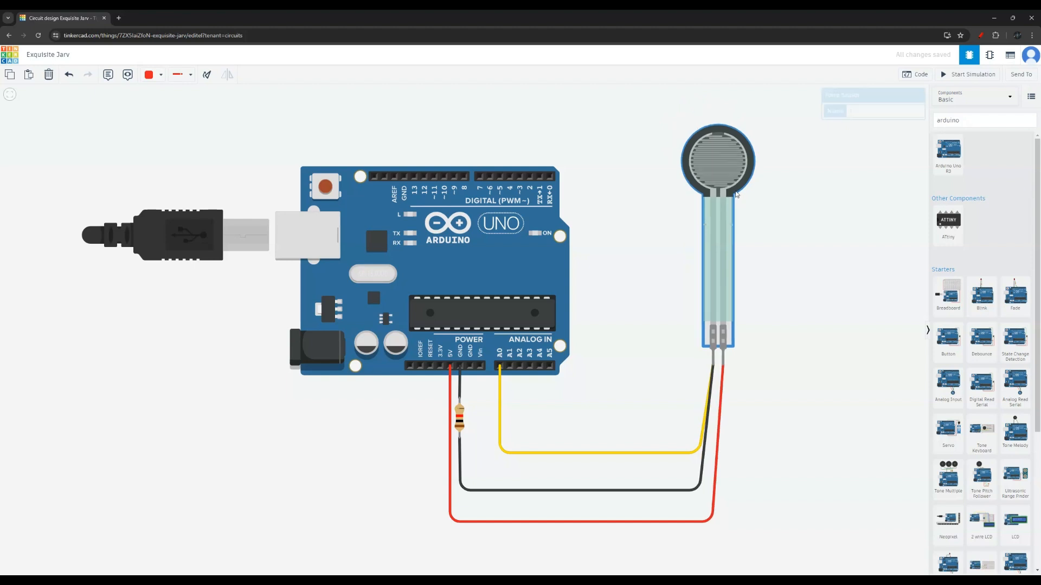
Select the force sensor in the circuit to review its wiring to the Arduino Uno.
click(715, 160)
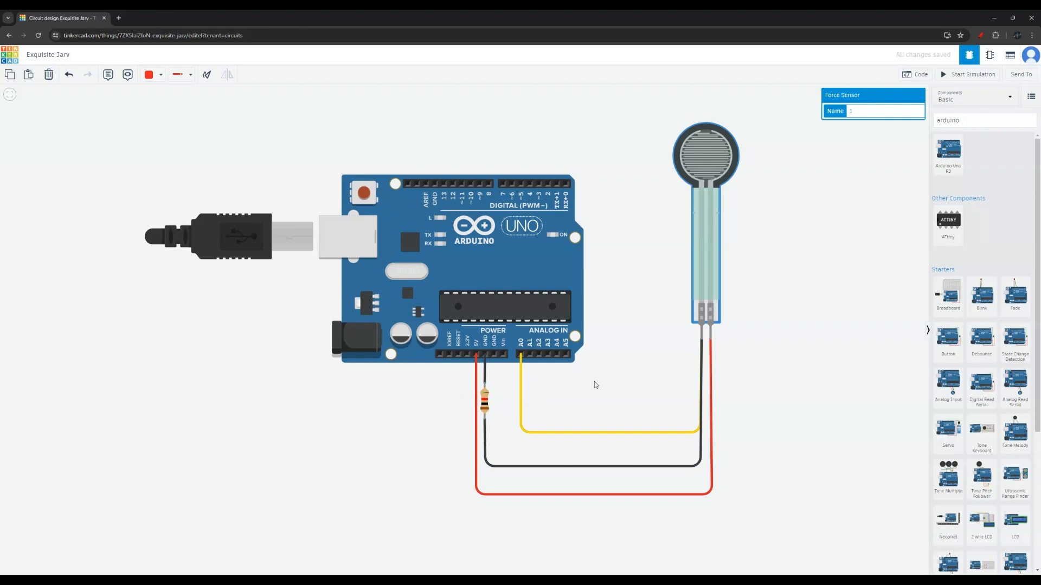
mouse_move(572, 306)
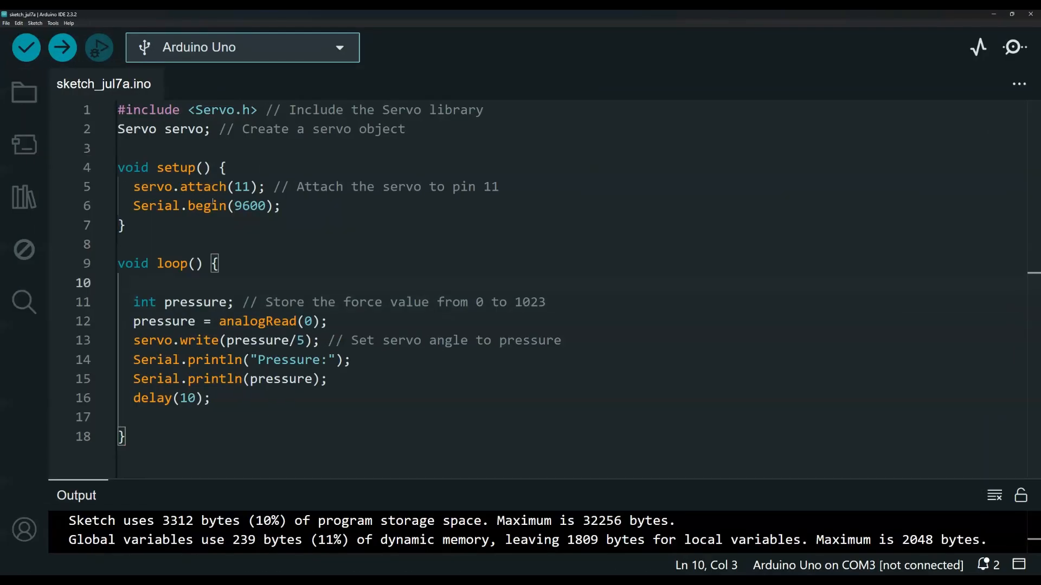
mouse_move(258, 321)
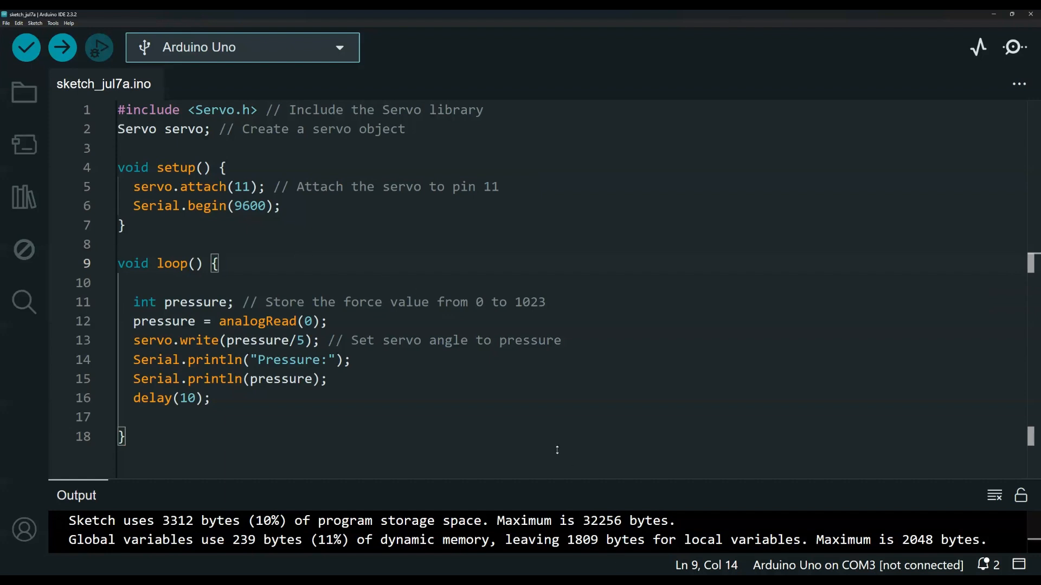
mouse_move(515, 409)
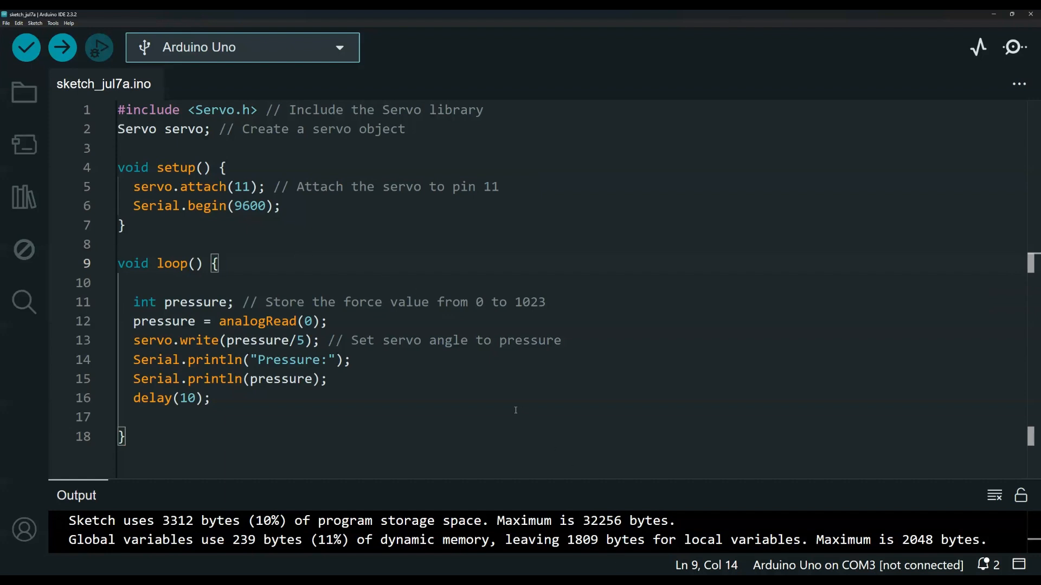
mouse_move(244, 238)
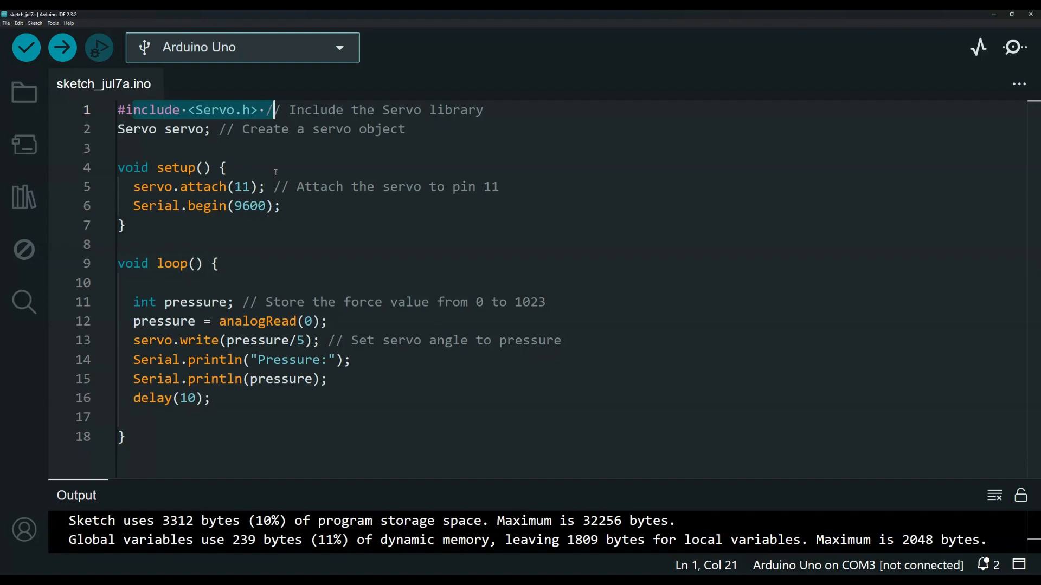
mouse_move(207, 144)
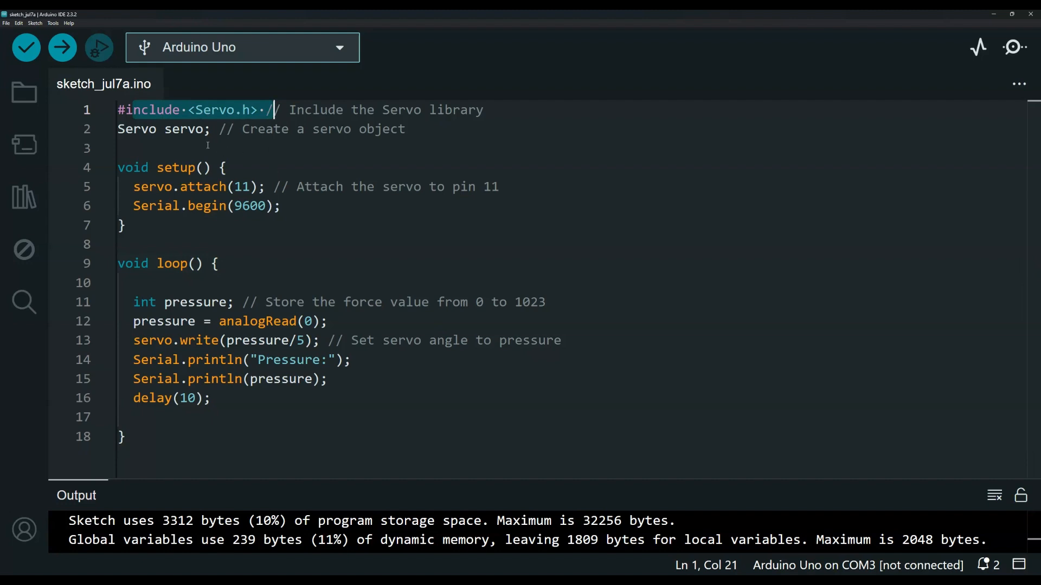
double_click(186, 129)
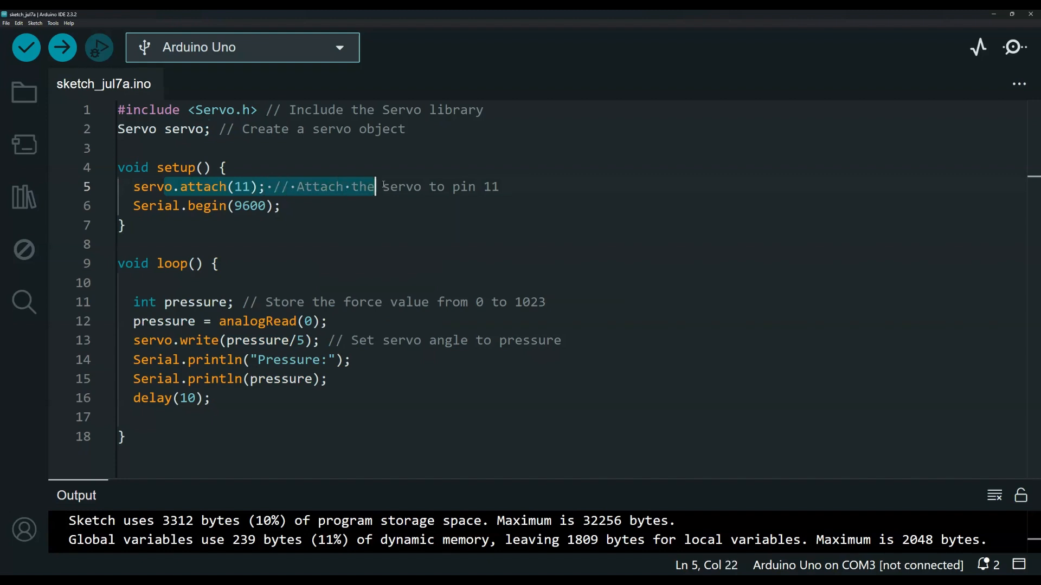
text(servo to pin 11)
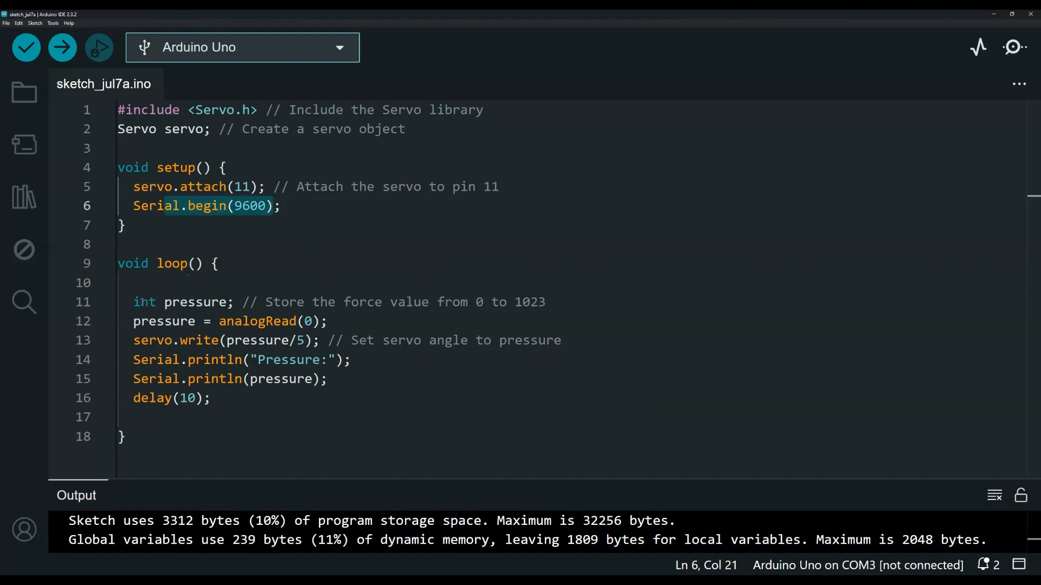
double_click(181, 302)
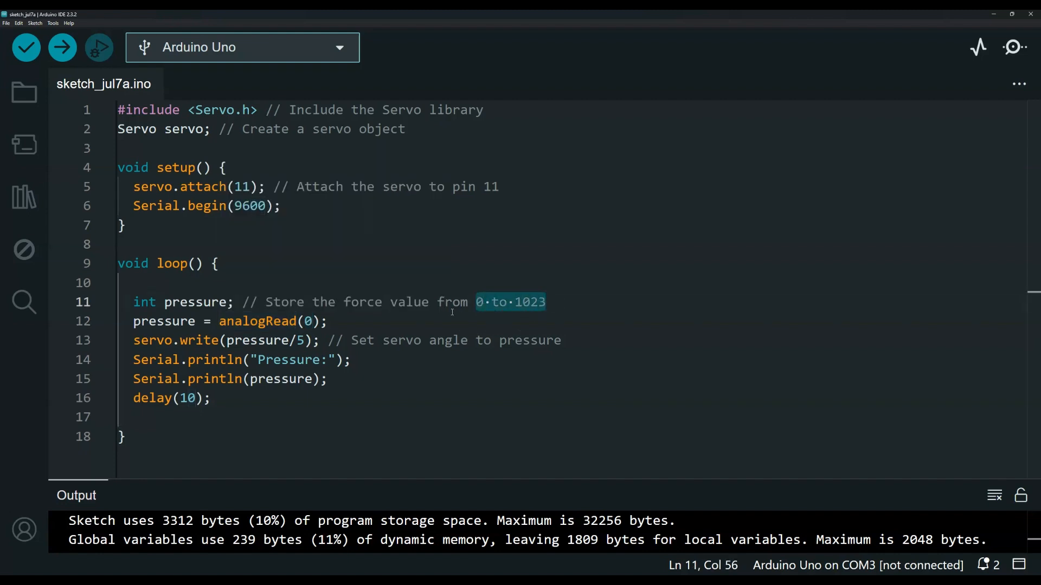
mouse_move(453, 302)
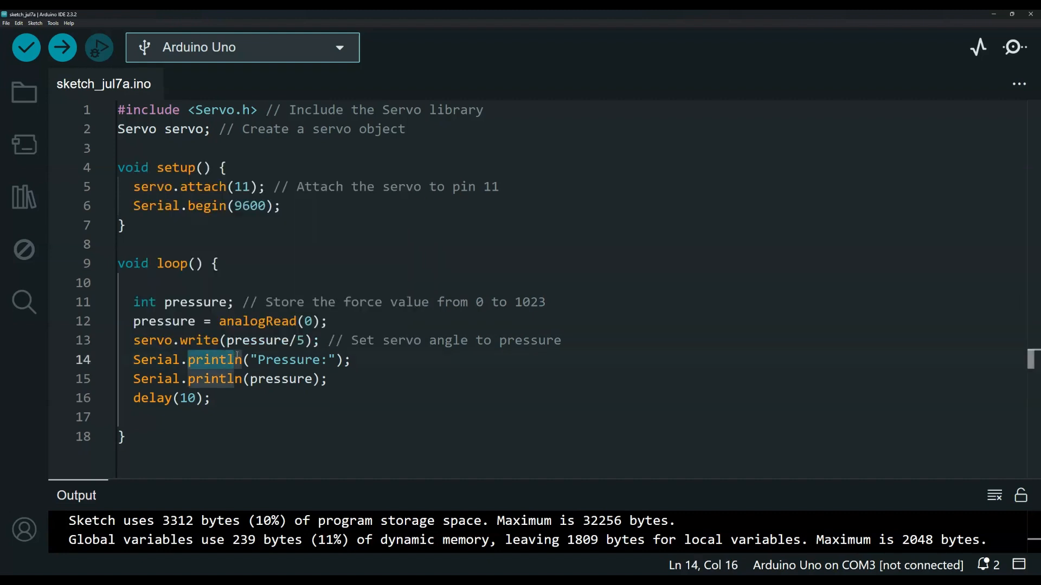
mouse_move(215, 380)
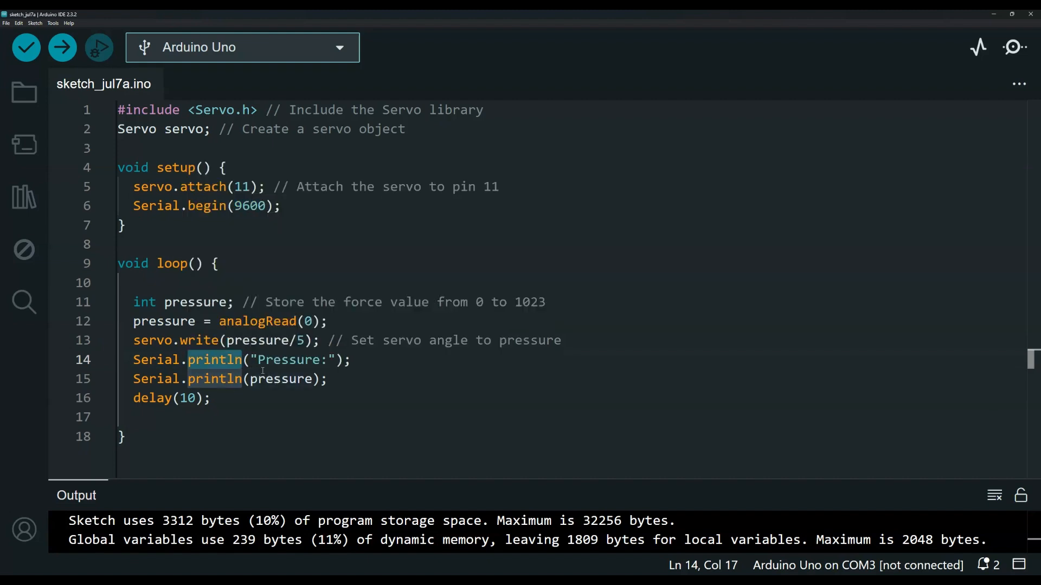
click(189, 398)
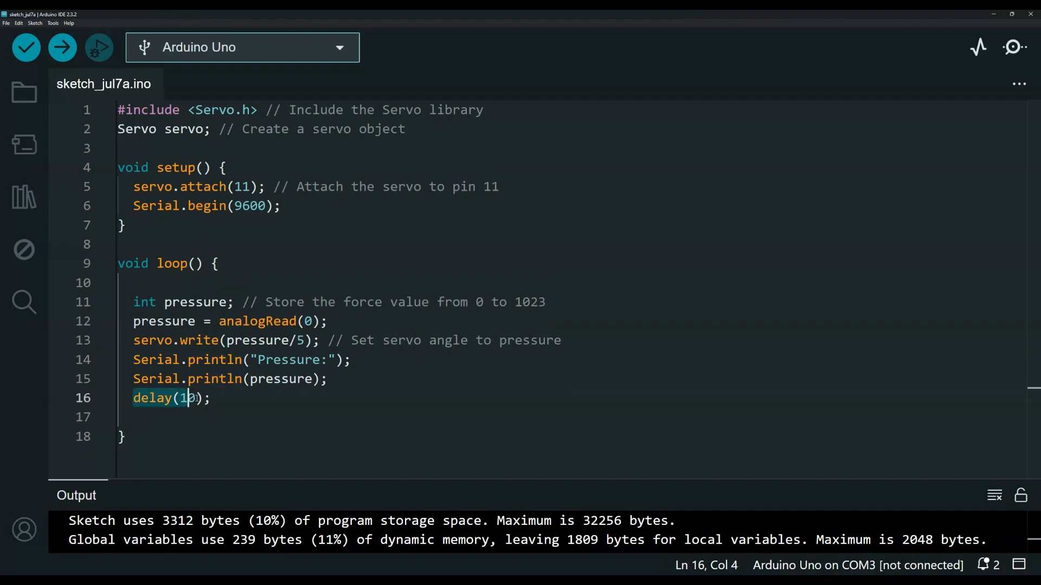